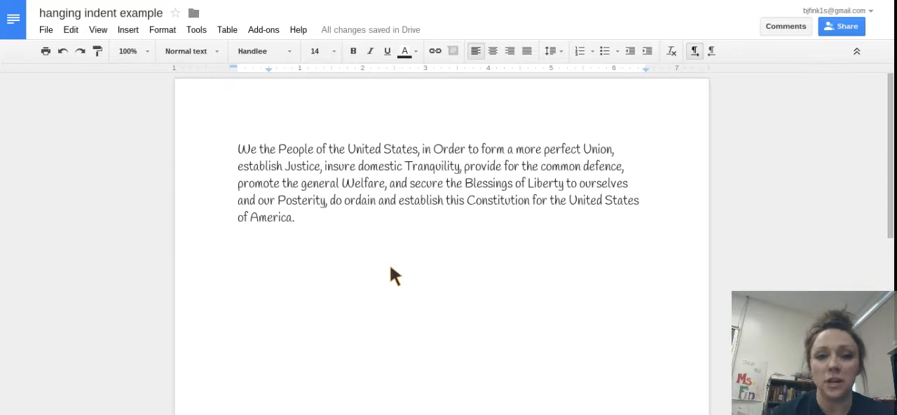
pyautogui.moveTo(357, 244)
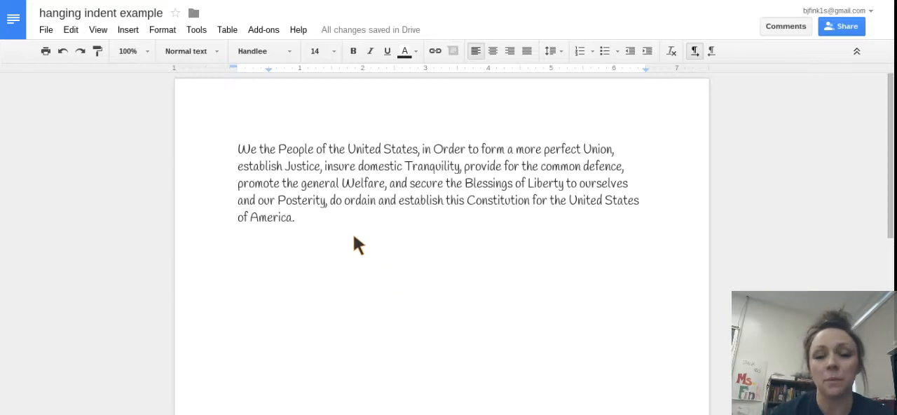
# Select the whole Preamble paragraph in preparation for applying the hanging indent
pyautogui.click(234, 250)
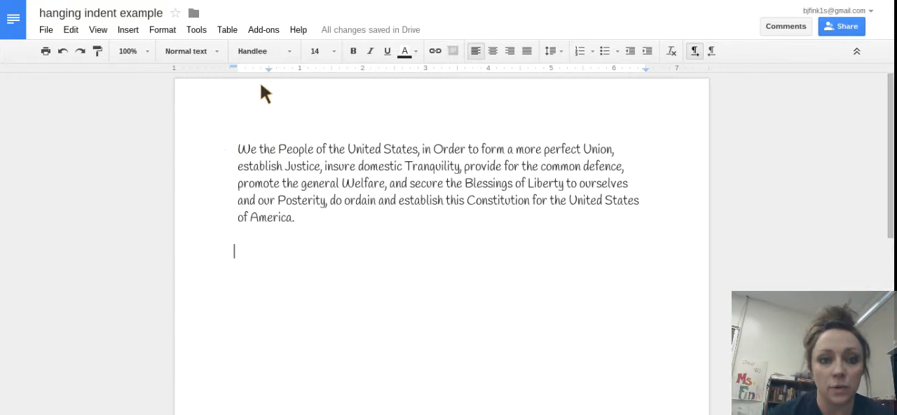
pyautogui.doubleClick(246, 149)
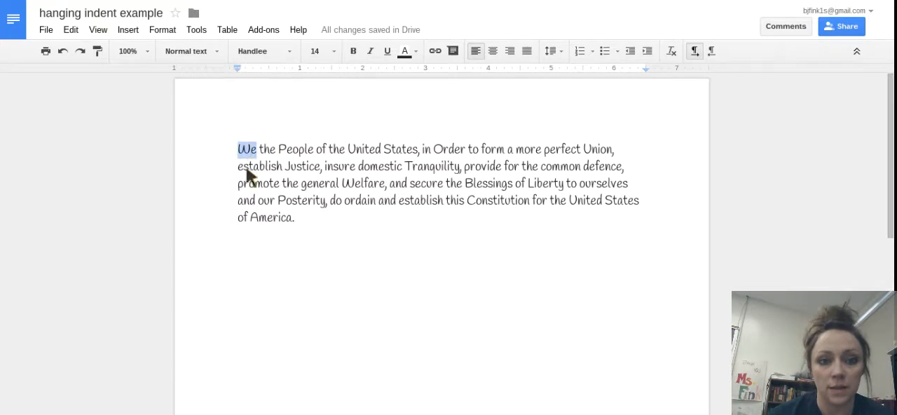
pyautogui.doubleClick(300, 199)
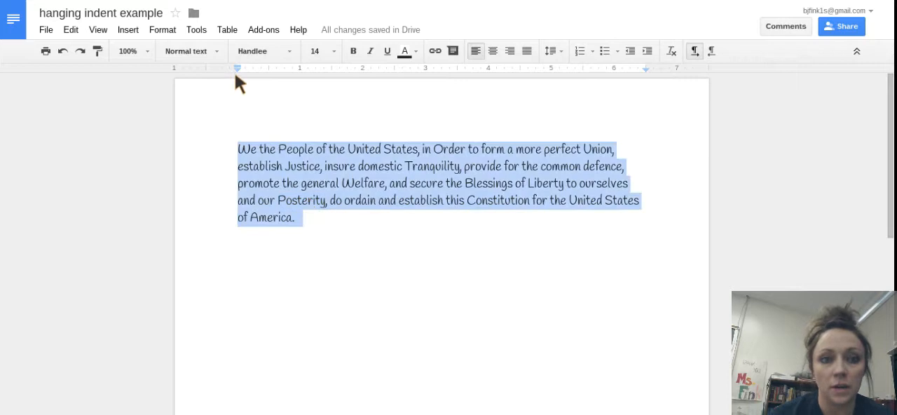
pyautogui.moveTo(238, 77)
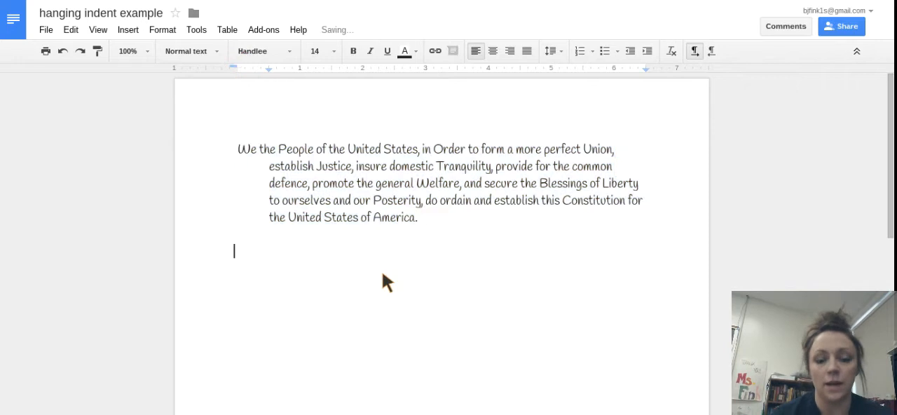
pyautogui.moveTo(441, 231)
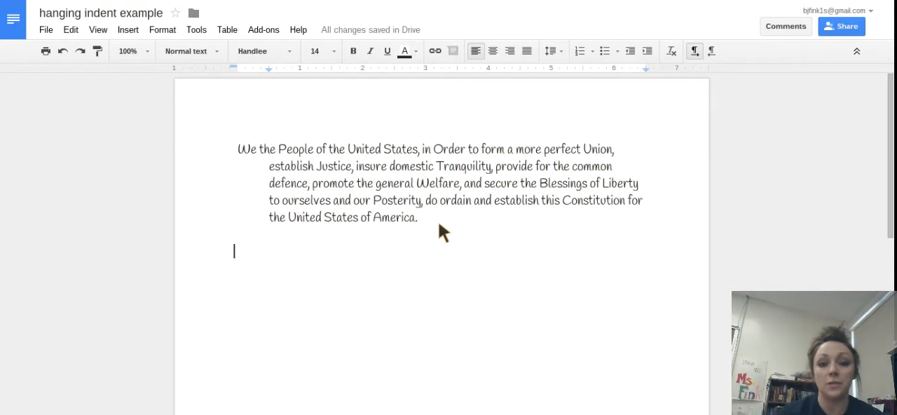
# Add a new paragraph of filler text below the Preamble that wraps with the inherited hanging indent
pyautogui.click(418, 217)
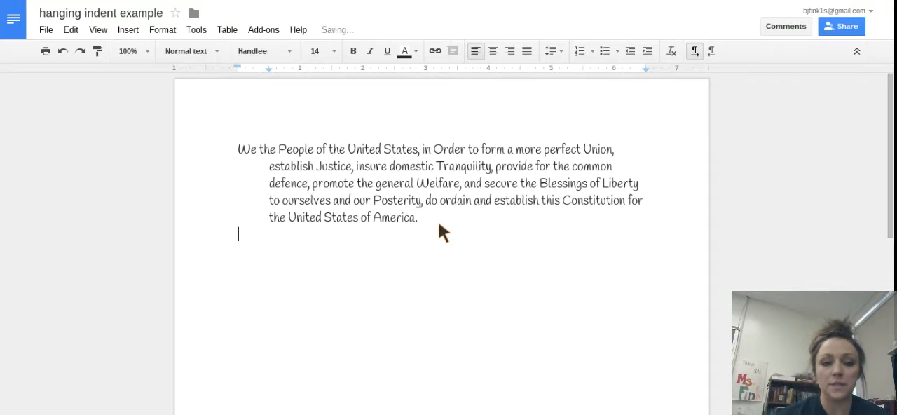
pyautogui.write('asl')
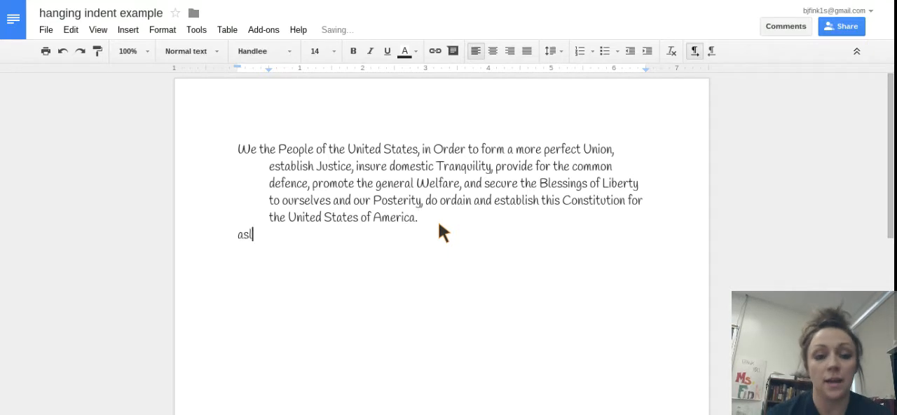
pyautogui.write('dkfjlkfjslfjsadlfjaldkfjda;lfjsdalkfja;lsdfjsadl;fj')
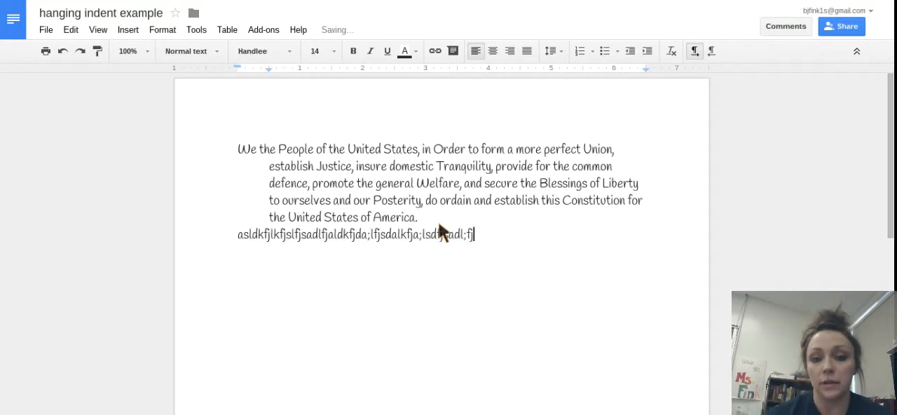
pyautogui.write('sadl;fjasdflkjasd;ljfasld;kjf;adlskfjds;lkfjads;lkfj')
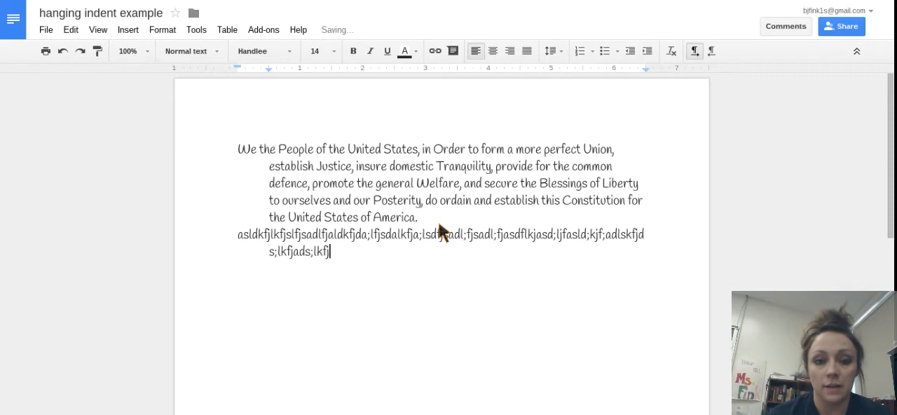
pyautogui.moveTo(272, 272)
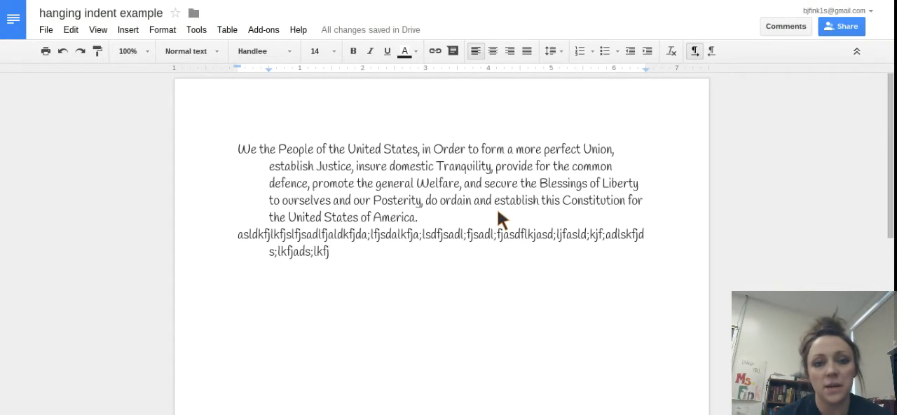
pyautogui.moveTo(269, 78)
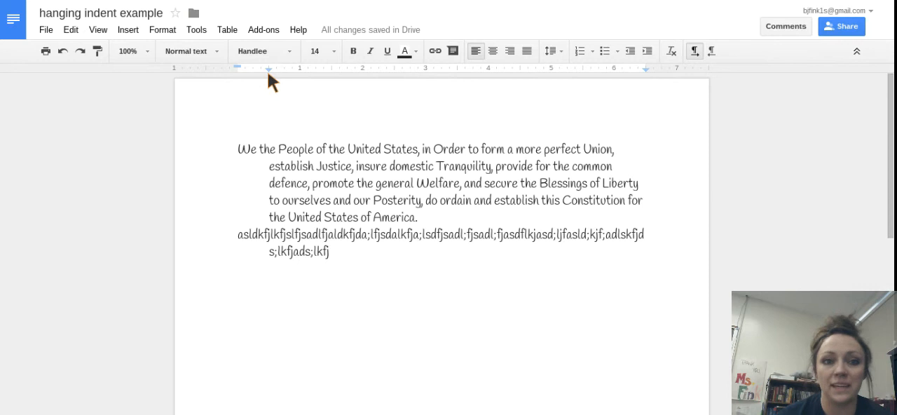
pyautogui.moveTo(246, 78)
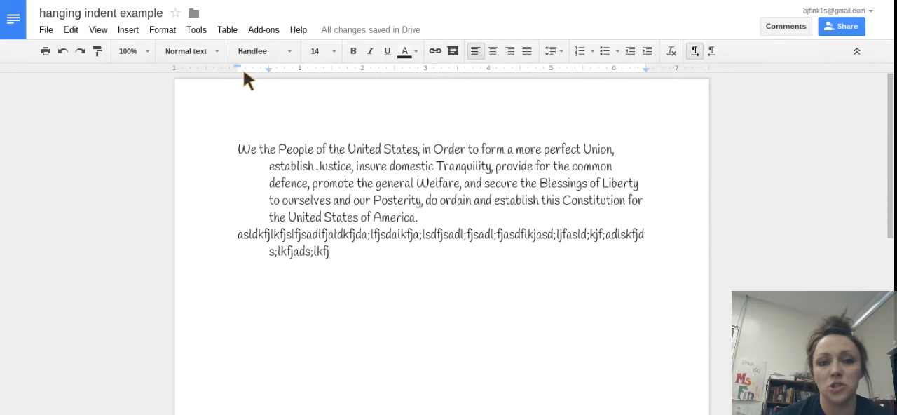